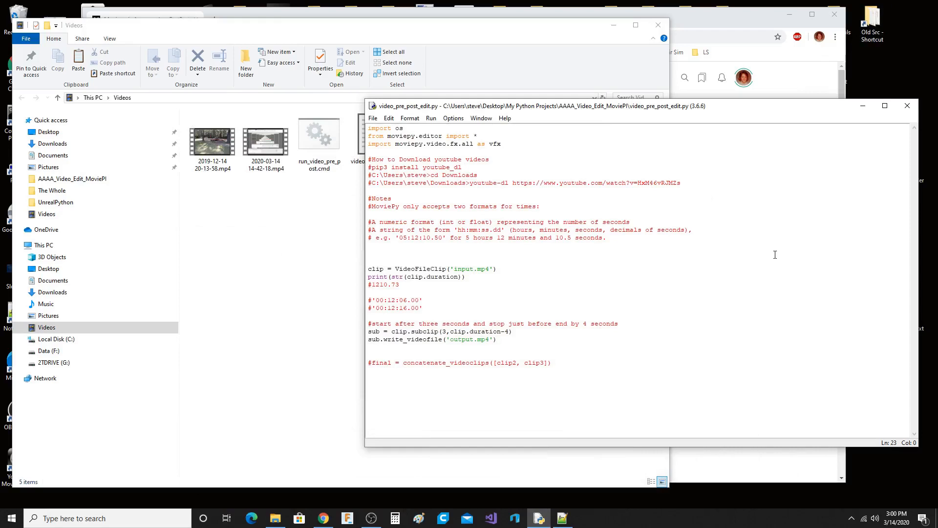
# - Bring the Medium 'Moviepy is Awesome! — Part2' article to the front in Chrome
pyautogui.click(370, 300)
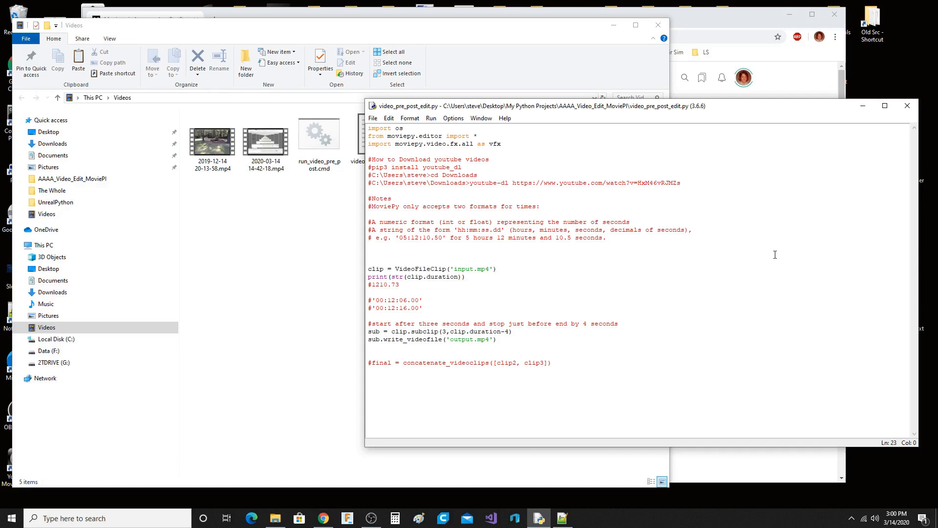
pyautogui.click(370, 300)
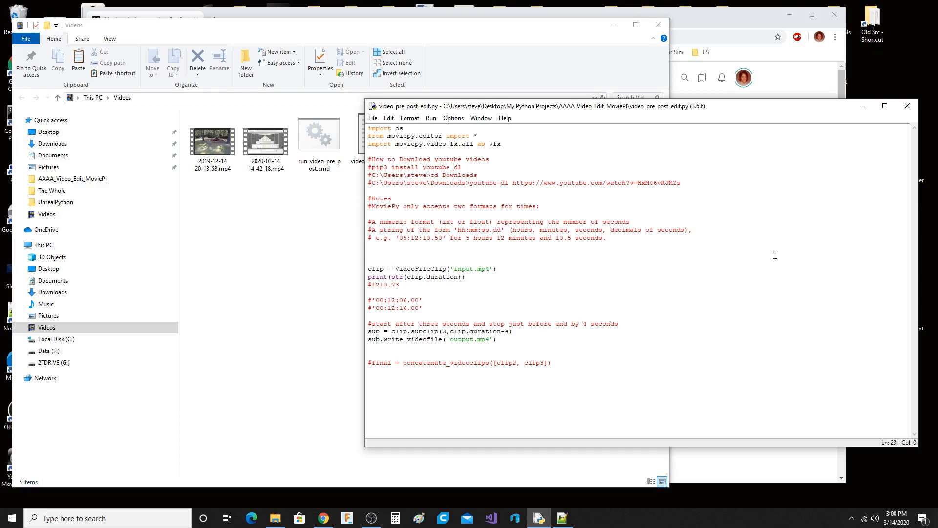
pyautogui.click(369, 300)
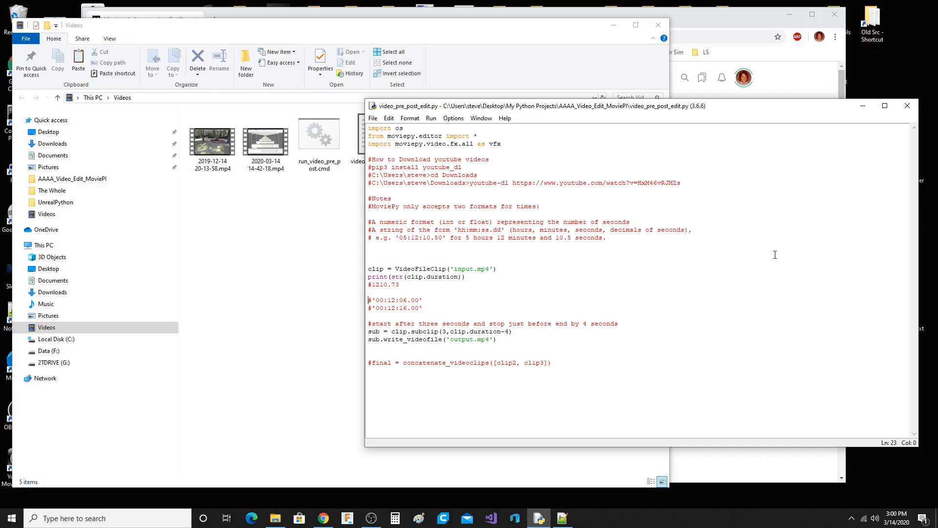
pyautogui.moveTo(713, 348)
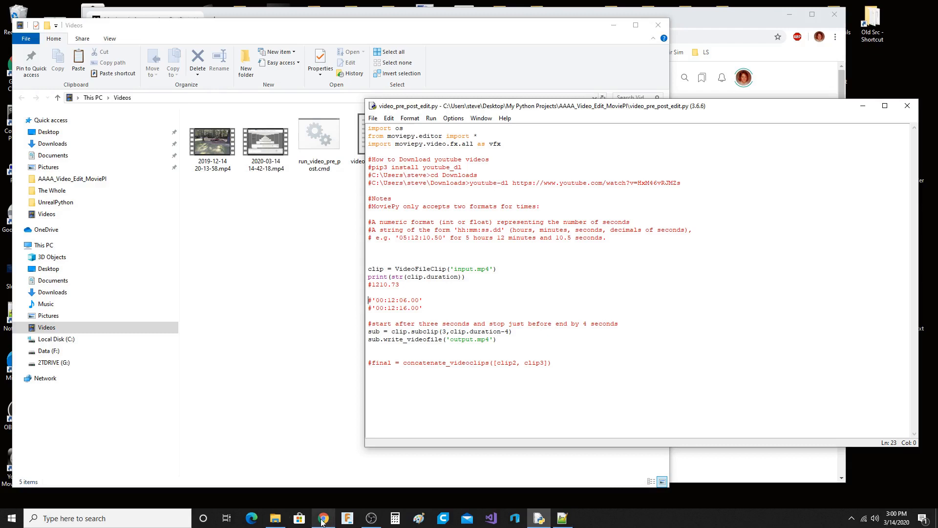
pyautogui.click(321, 518)
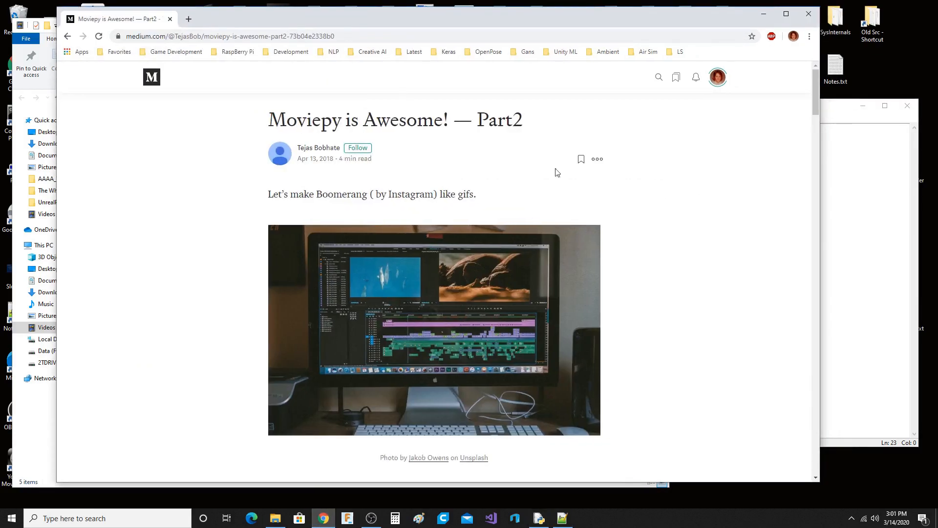
pyautogui.moveTo(838, 204)
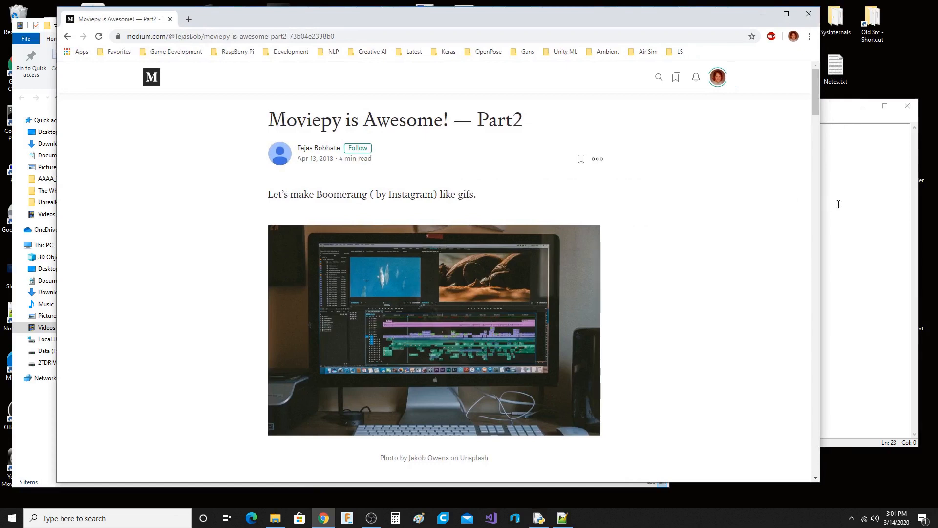
pyautogui.moveTo(721, 291)
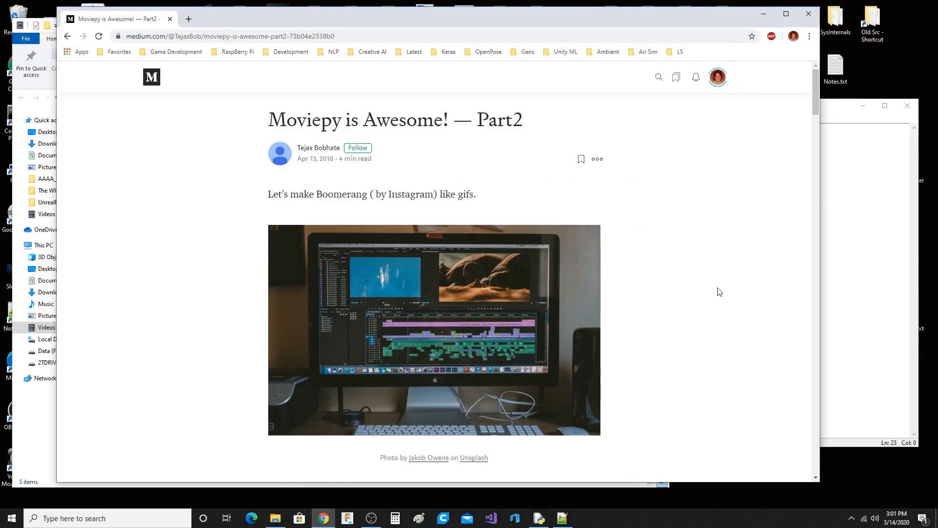
pyautogui.moveTo(823, 230)
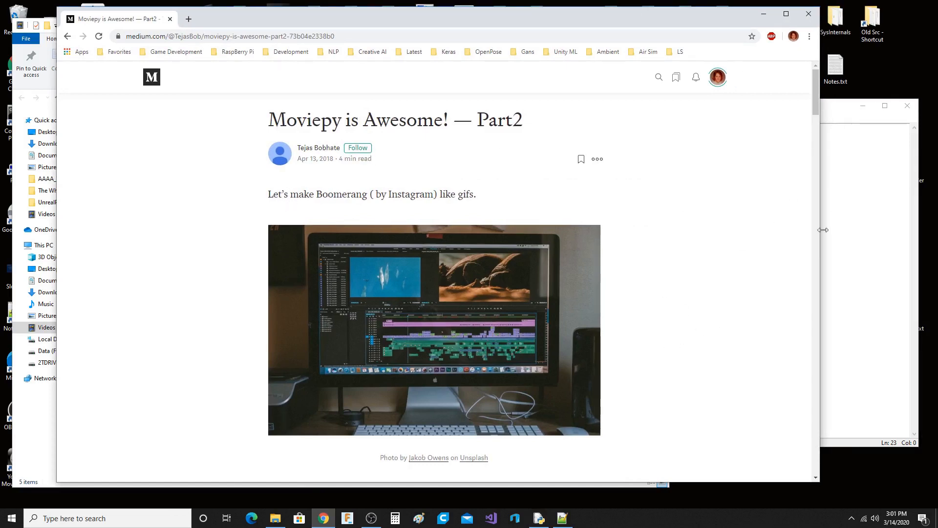
# - Read through the Boomerang GIF example with resize, subclip, crop, speedx and time_mirror
pyautogui.scroll(-3)
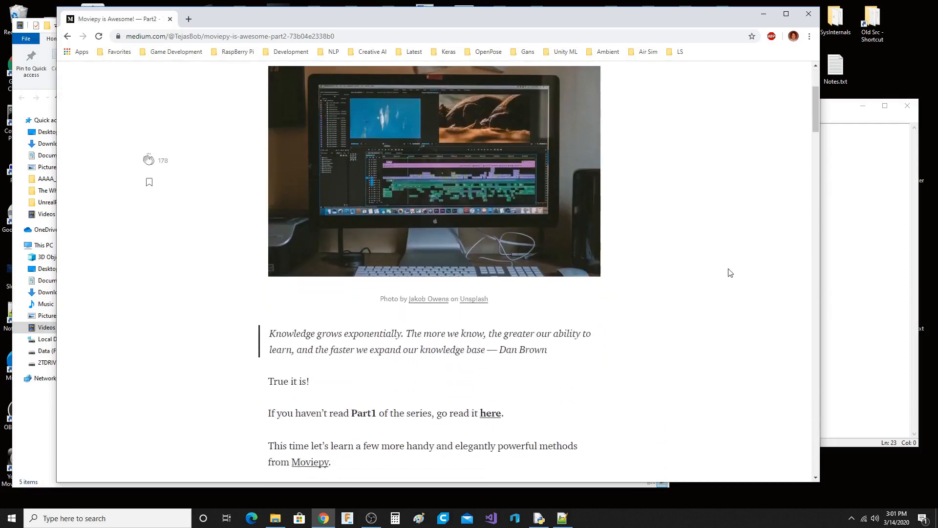
pyautogui.scroll(-3)
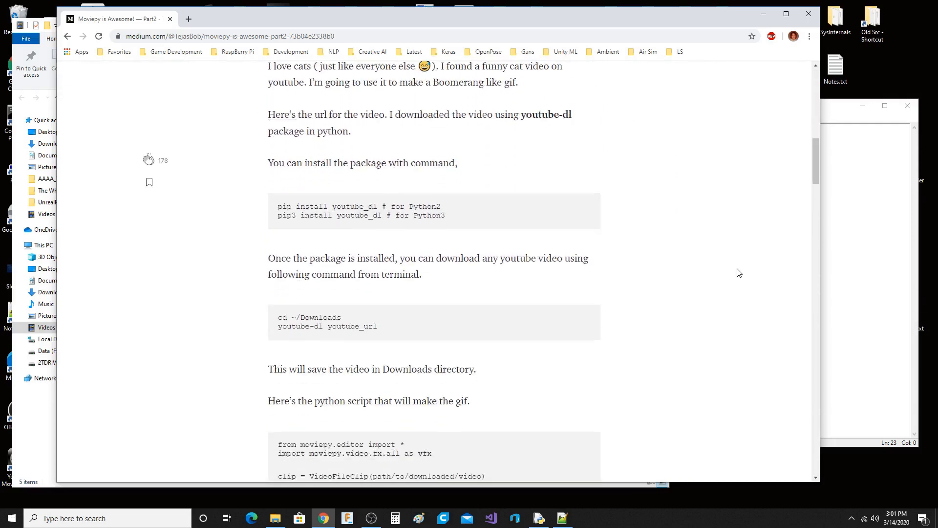
pyautogui.scroll(-3)
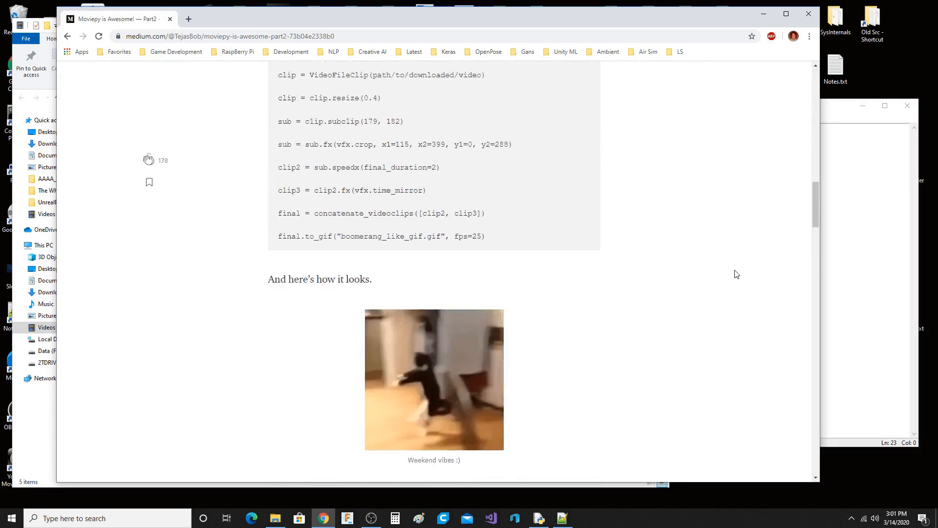
pyautogui.scroll(-3)
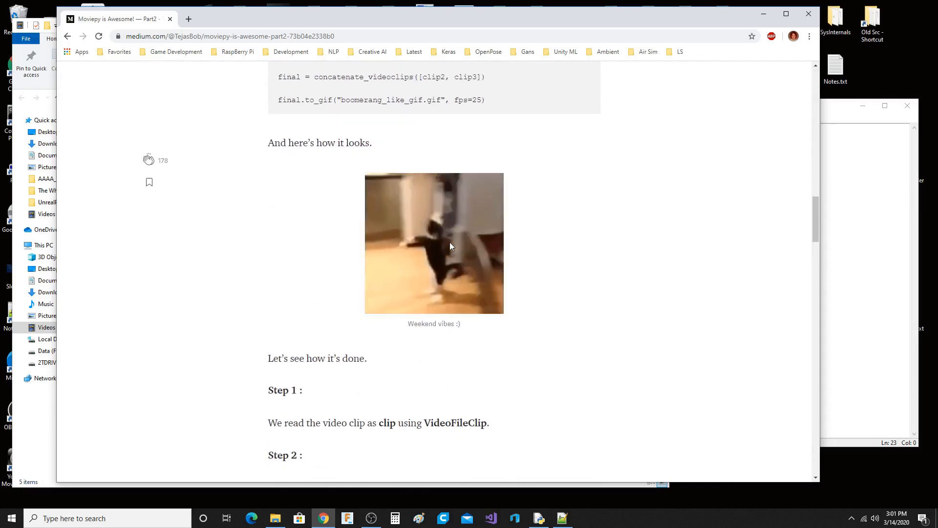
pyautogui.moveTo(723, 273)
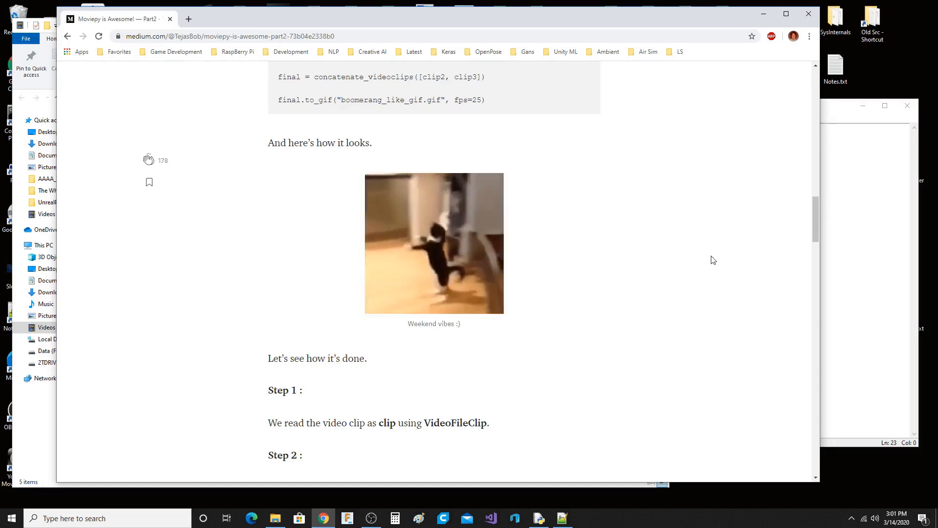
pyautogui.moveTo(668, 258)
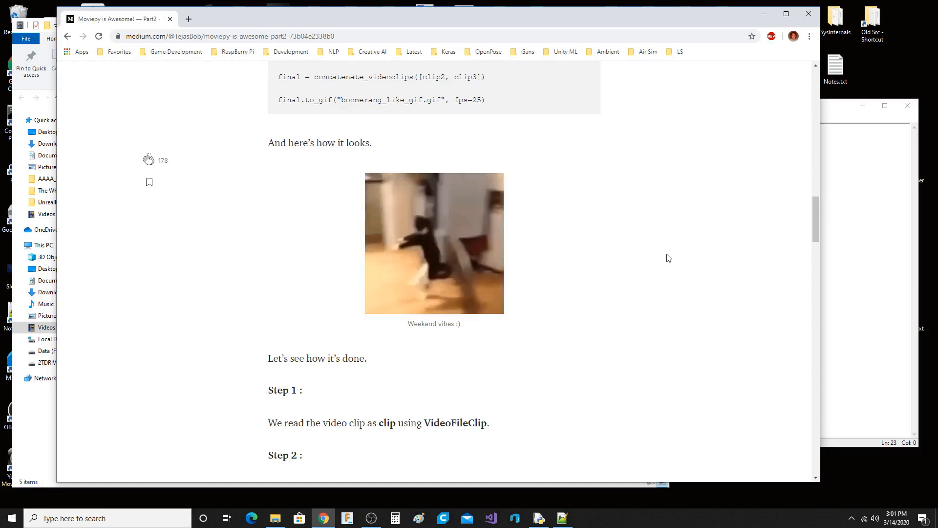
pyautogui.scroll(-3)
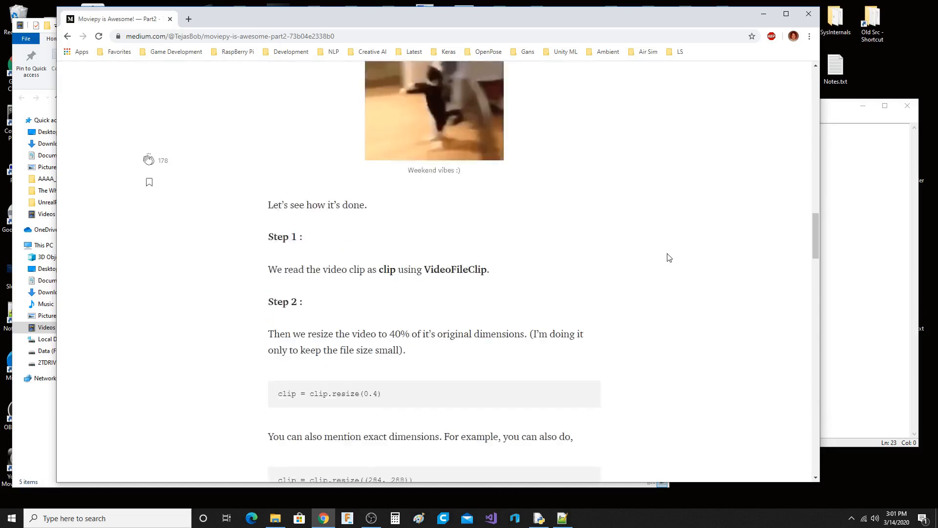
pyautogui.scroll(-3)
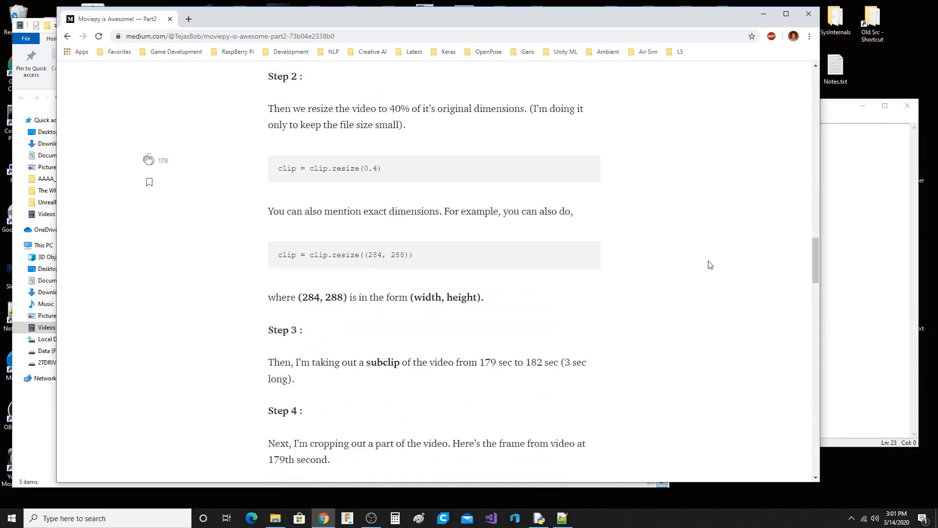
pyautogui.scroll(3)
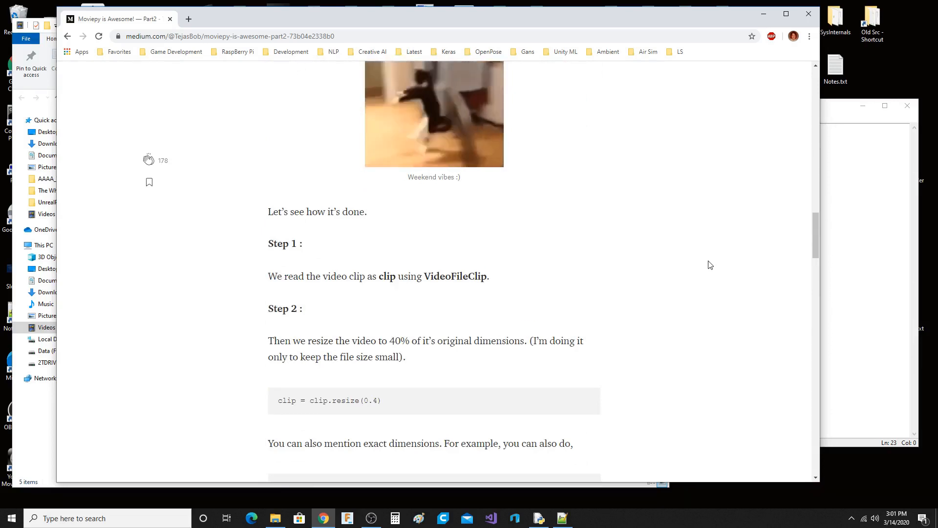
pyautogui.moveTo(762, 172)
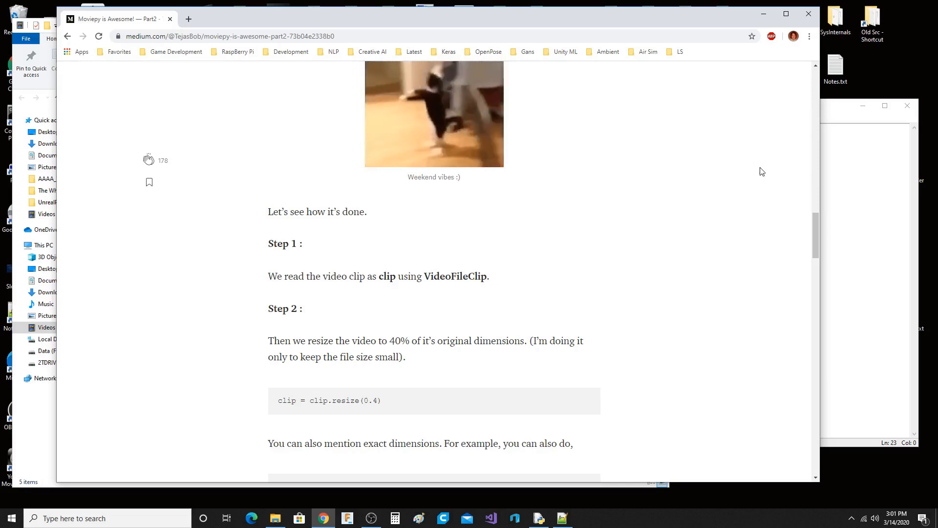
pyautogui.moveTo(751, 167)
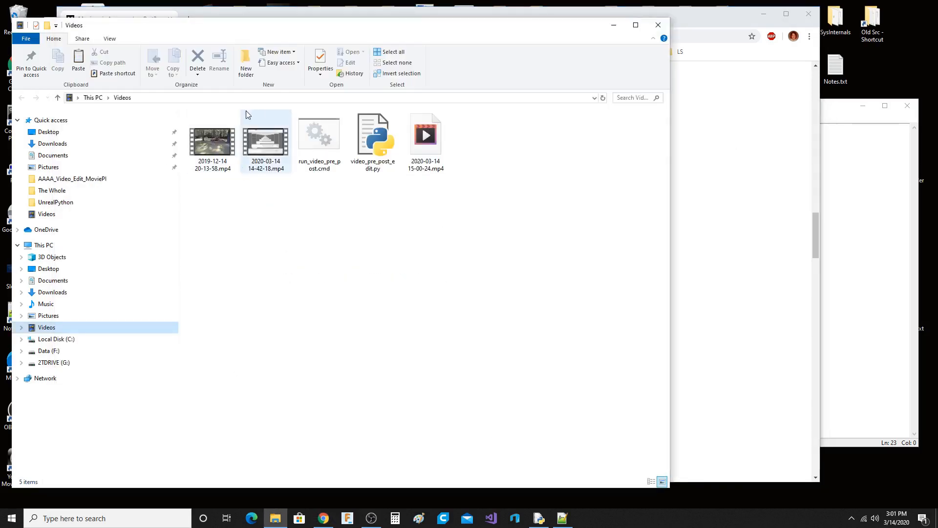
pyautogui.click(265, 142)
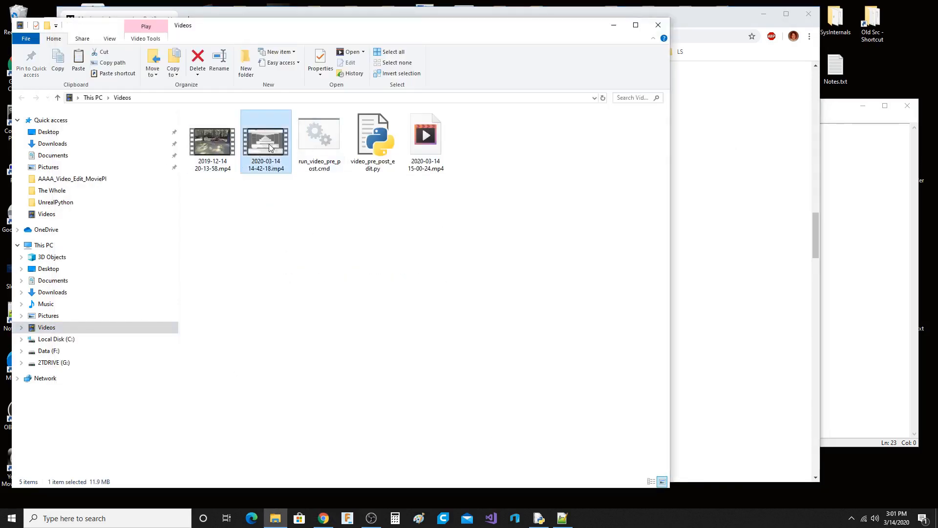
pyautogui.doubleClick(265, 142)
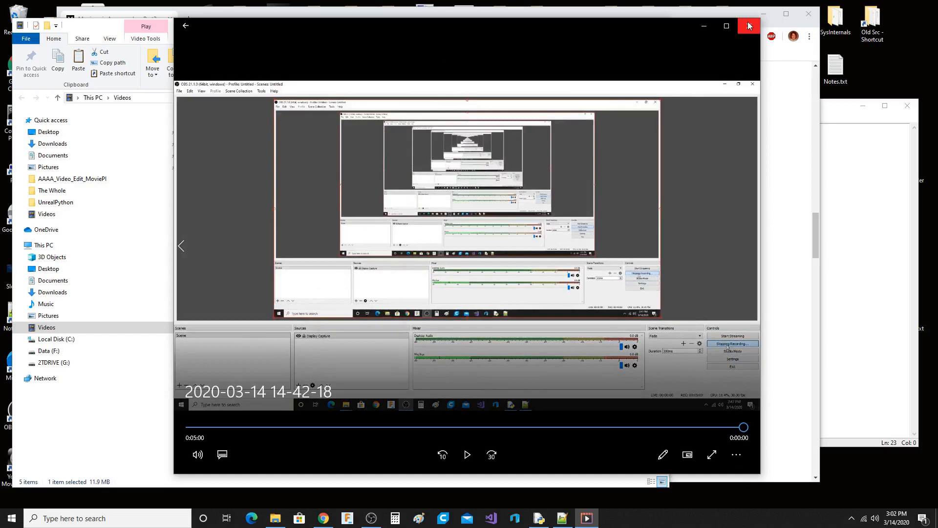
pyautogui.click(749, 25)
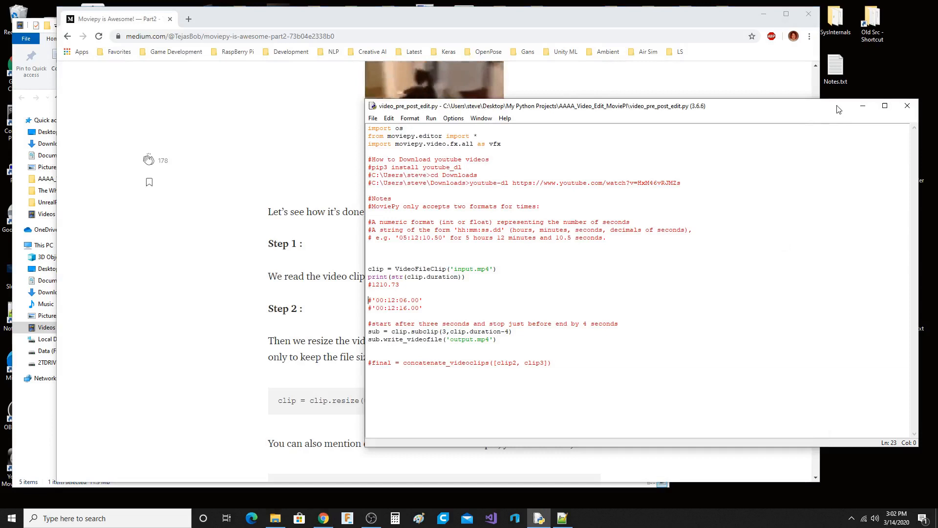
pyautogui.moveTo(774, 239)
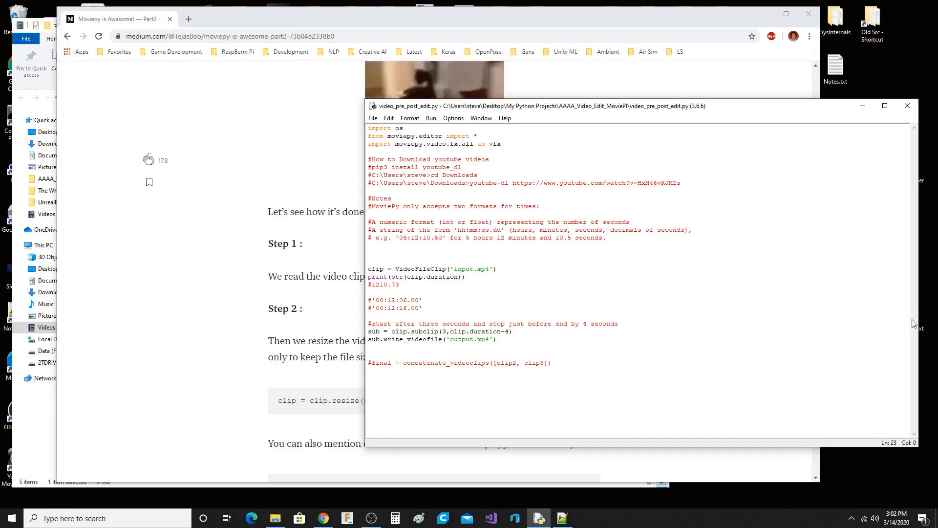
pyautogui.moveTo(784, 287)
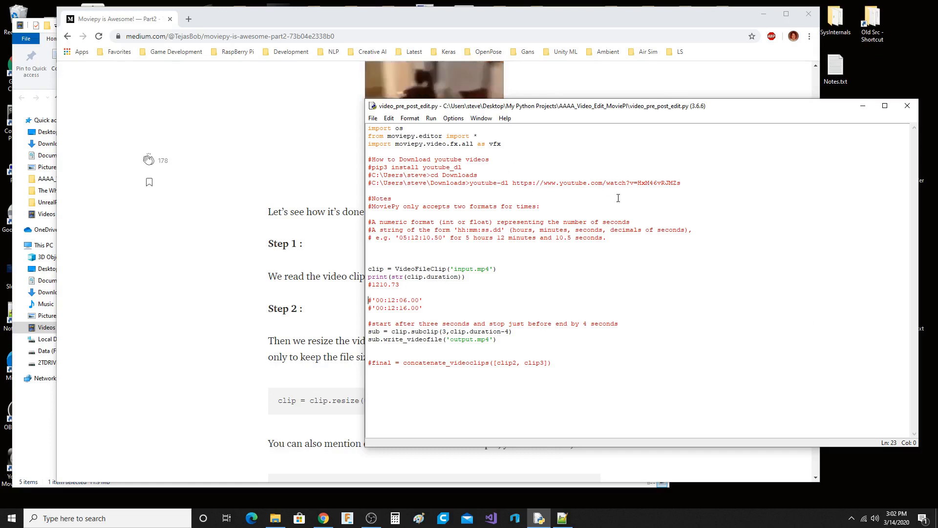
pyautogui.moveTo(782, 226)
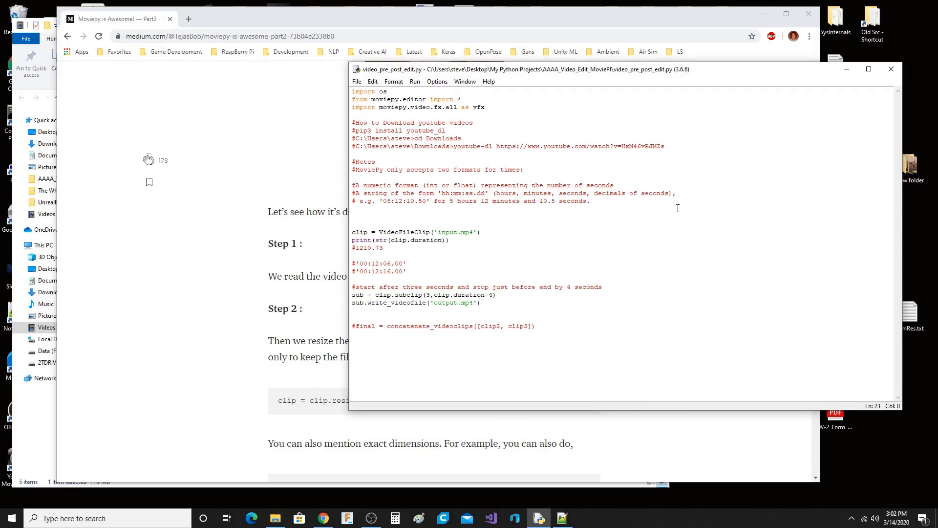
pyautogui.moveTo(388, 229)
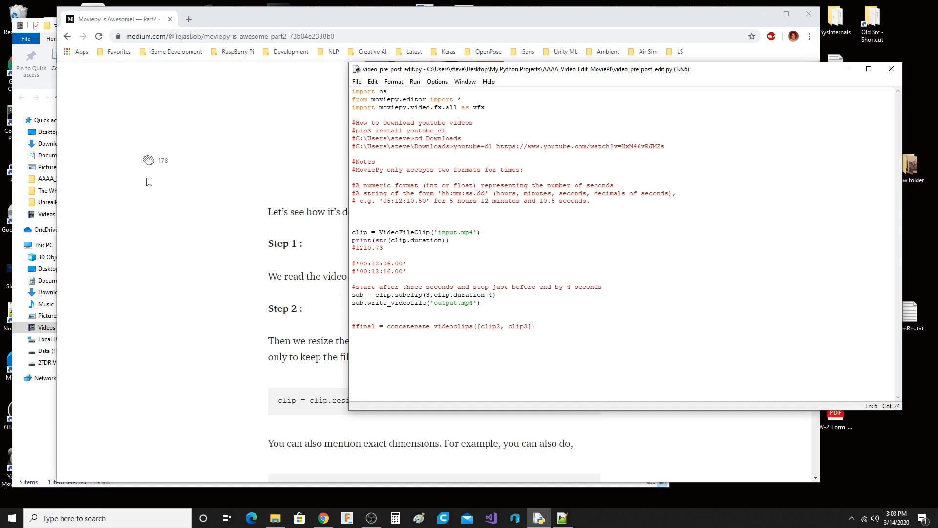
pyautogui.click(520, 229)
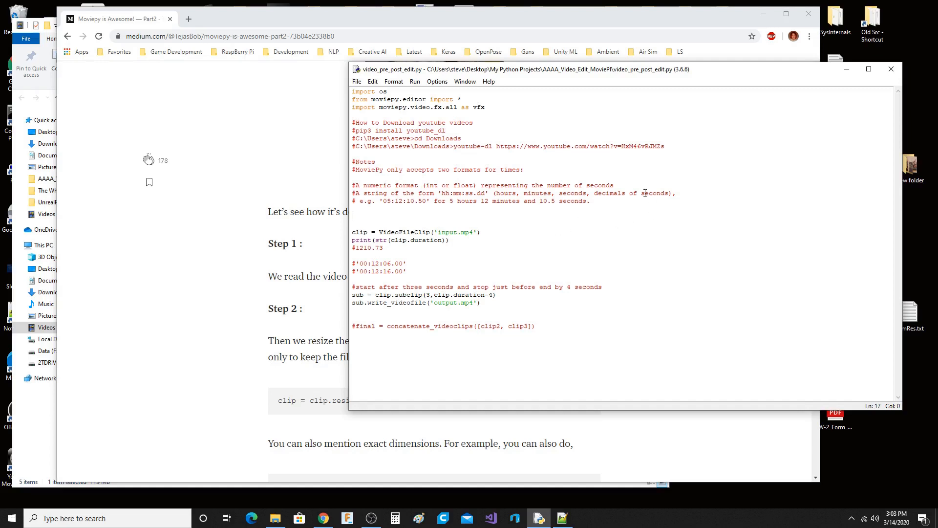
pyautogui.moveTo(682, 229)
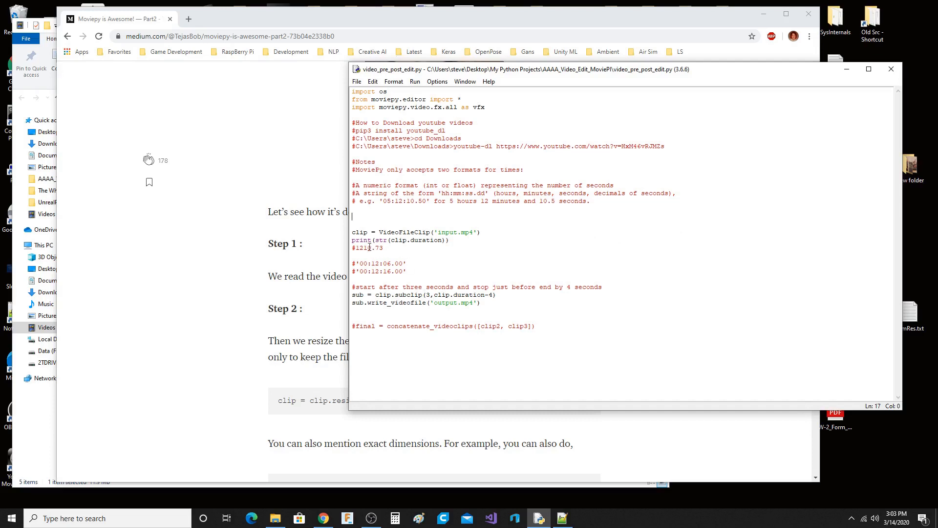
pyautogui.moveTo(553, 270)
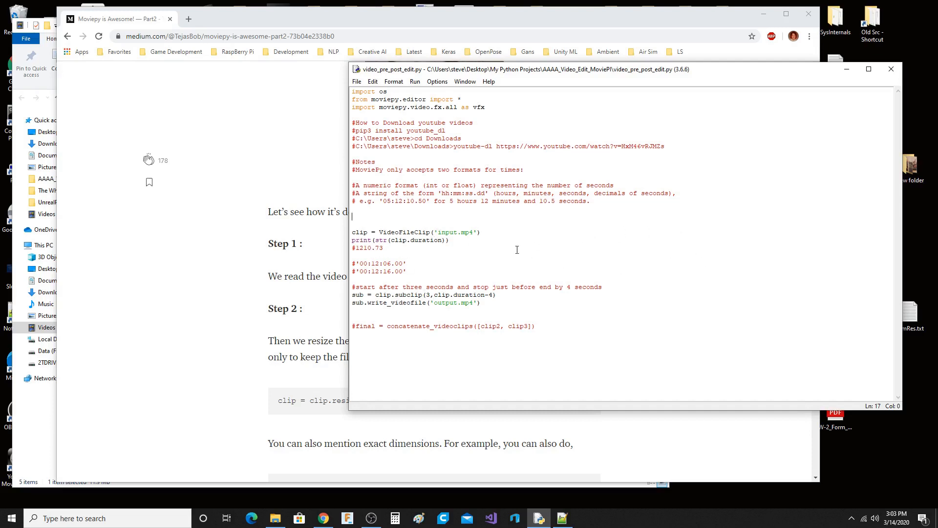
pyautogui.moveTo(443, 300)
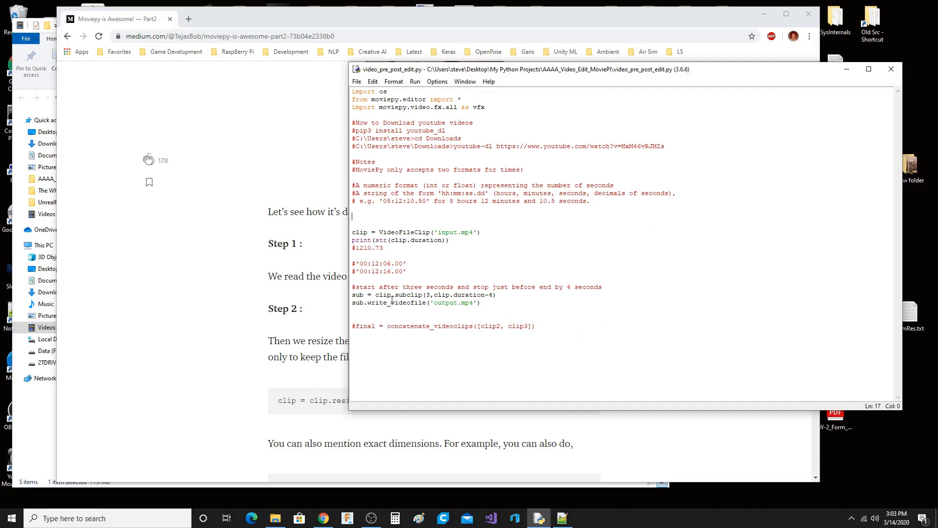
pyautogui.moveTo(653, 308)
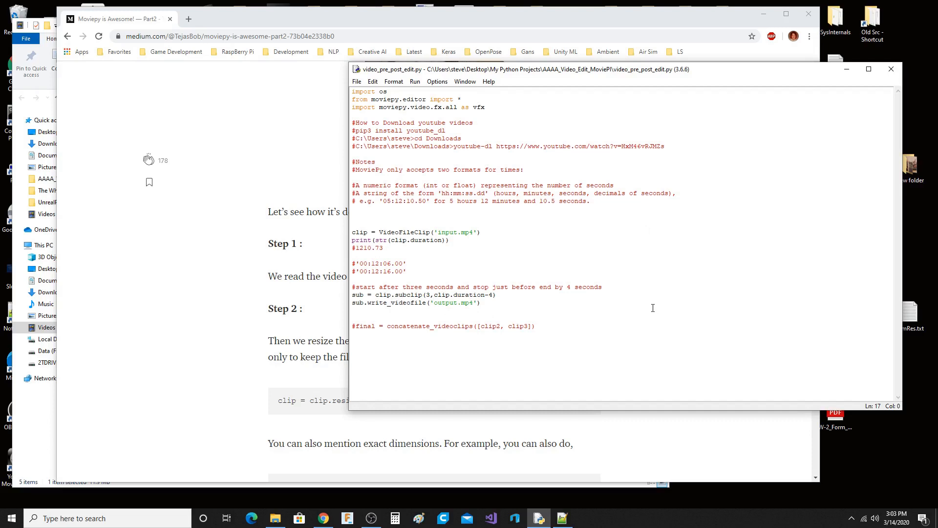
pyautogui.click(352, 216)
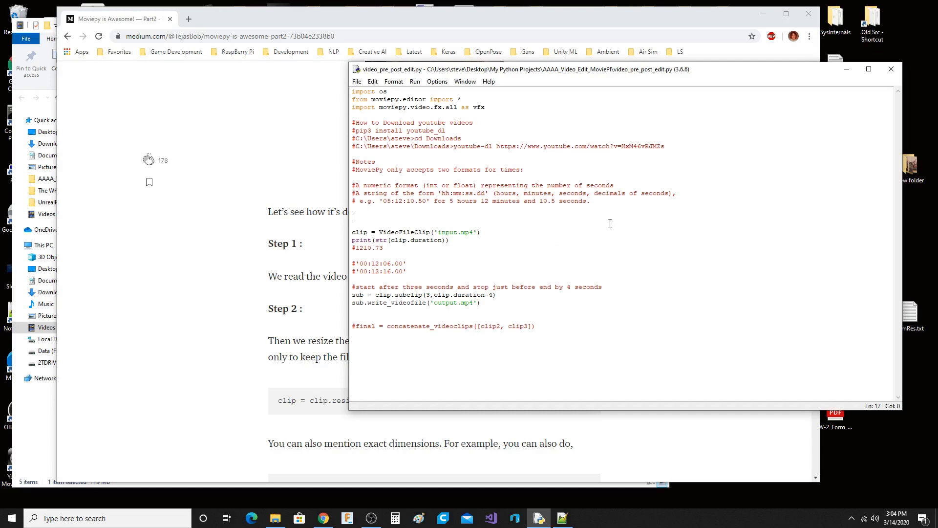
pyautogui.moveTo(798, 201)
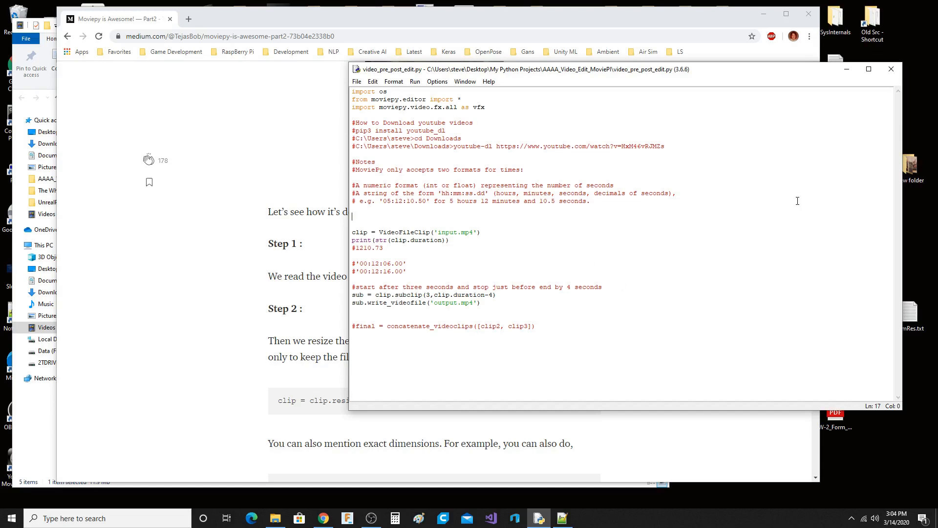
pyautogui.moveTo(709, 222)
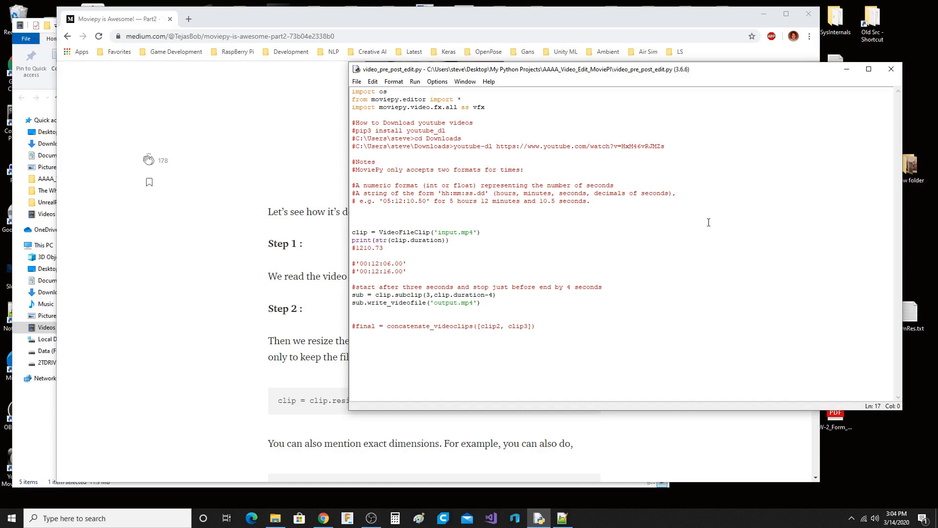
pyautogui.moveTo(649, 200)
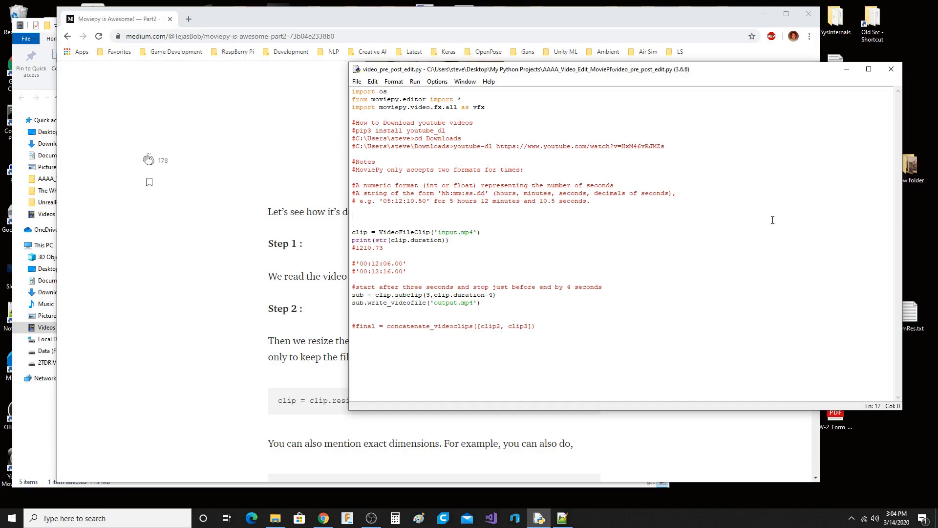
pyautogui.moveTo(799, 186)
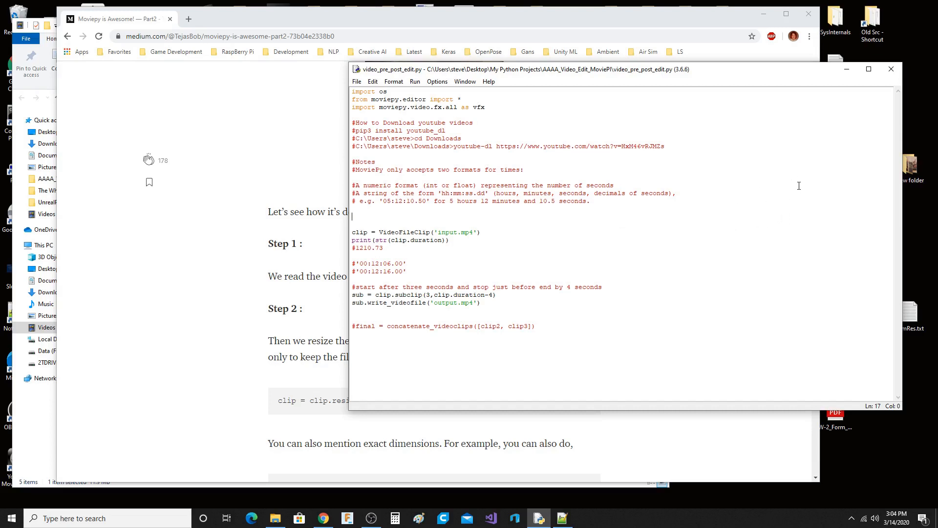
pyautogui.moveTo(728, 204)
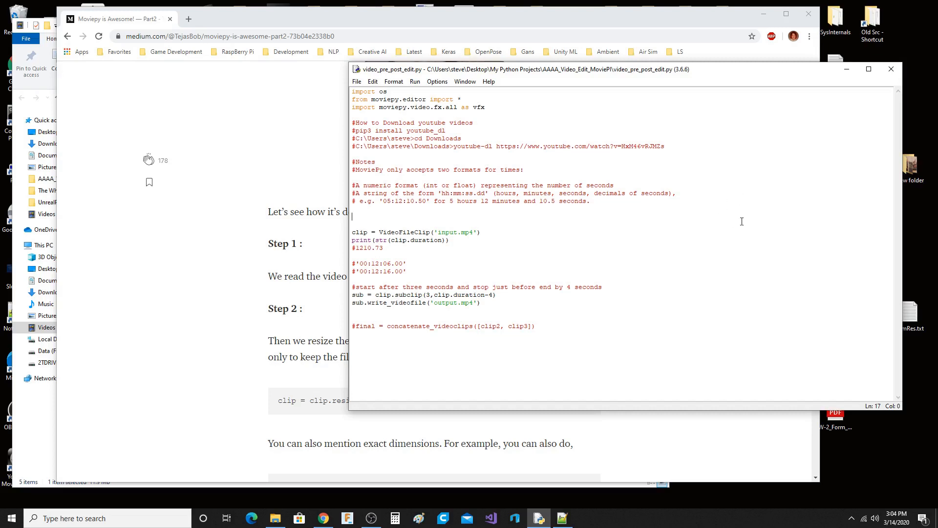
pyautogui.moveTo(781, 180)
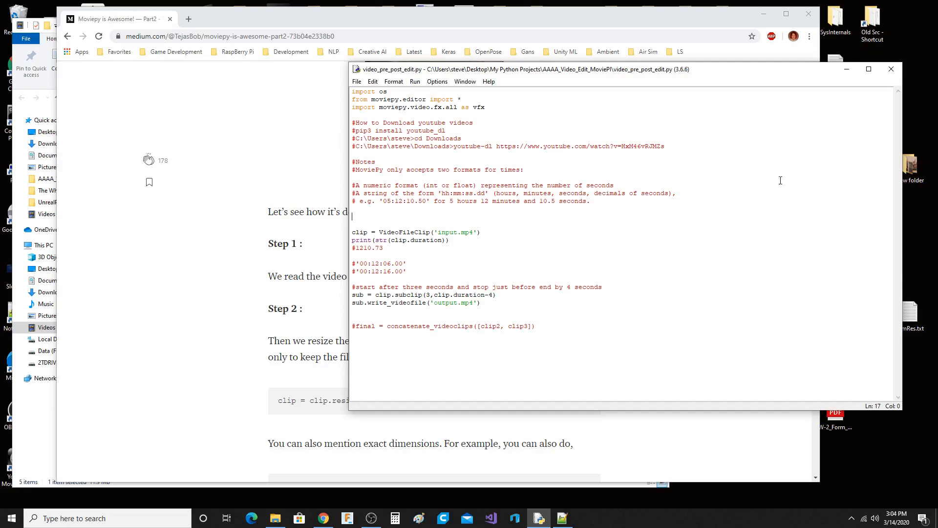
pyautogui.moveTo(680, 268)
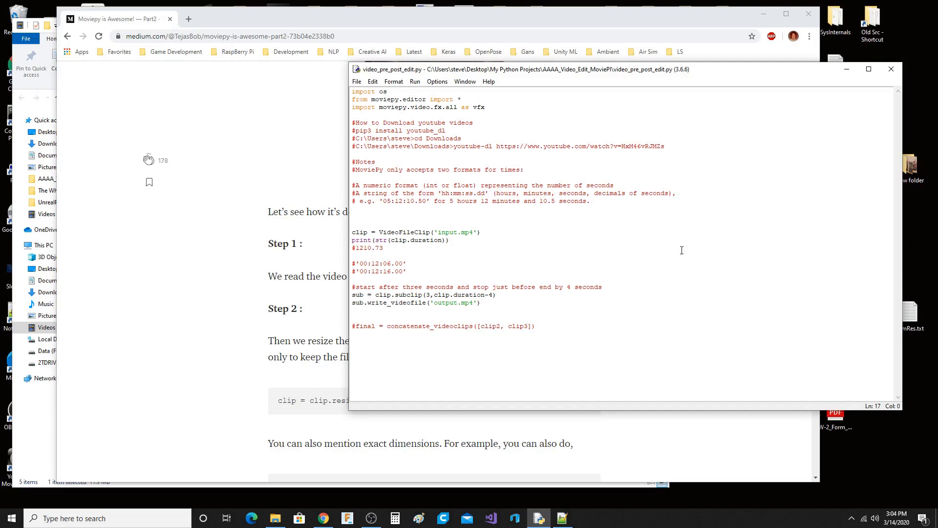
pyautogui.moveTo(715, 454)
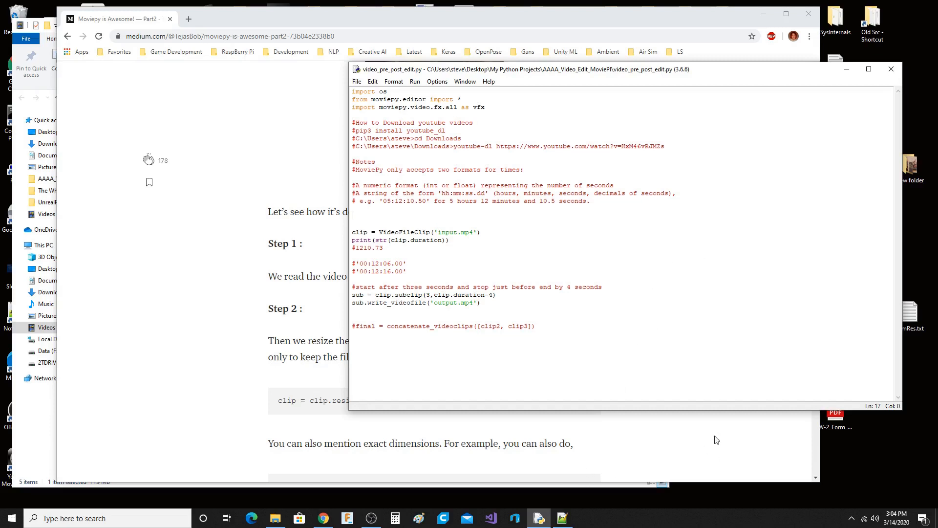
pyautogui.moveTo(587, 343)
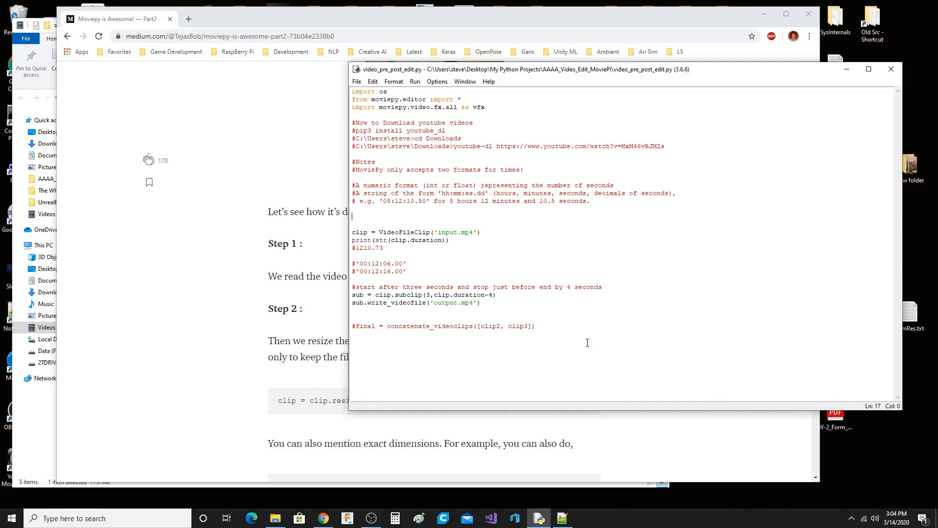